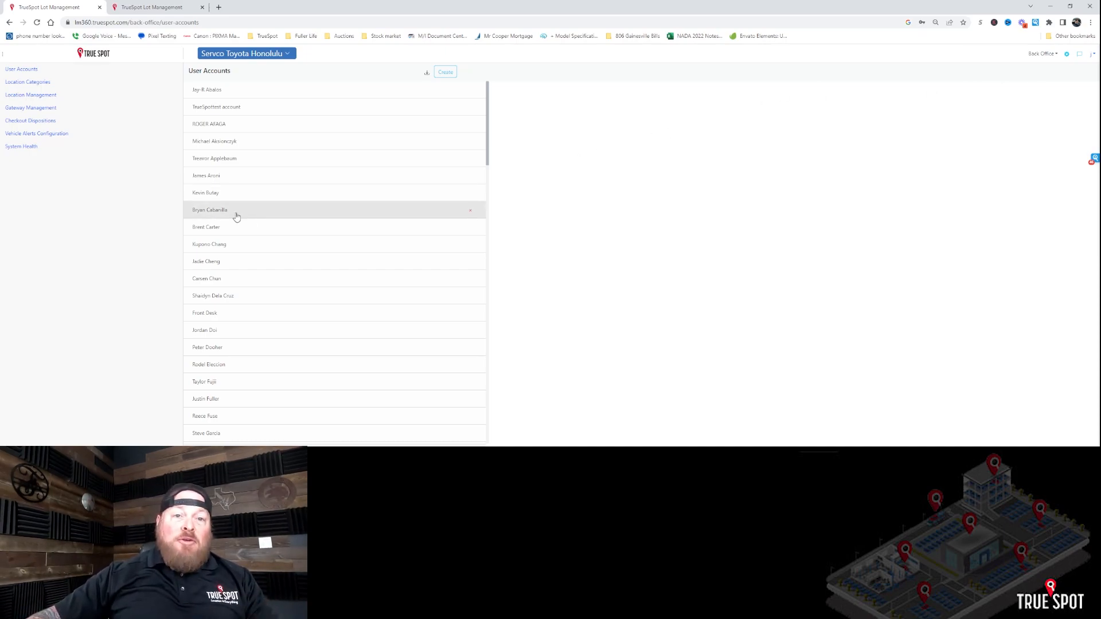
{"action": "mouse_move", "coordinate": [472, 199]}
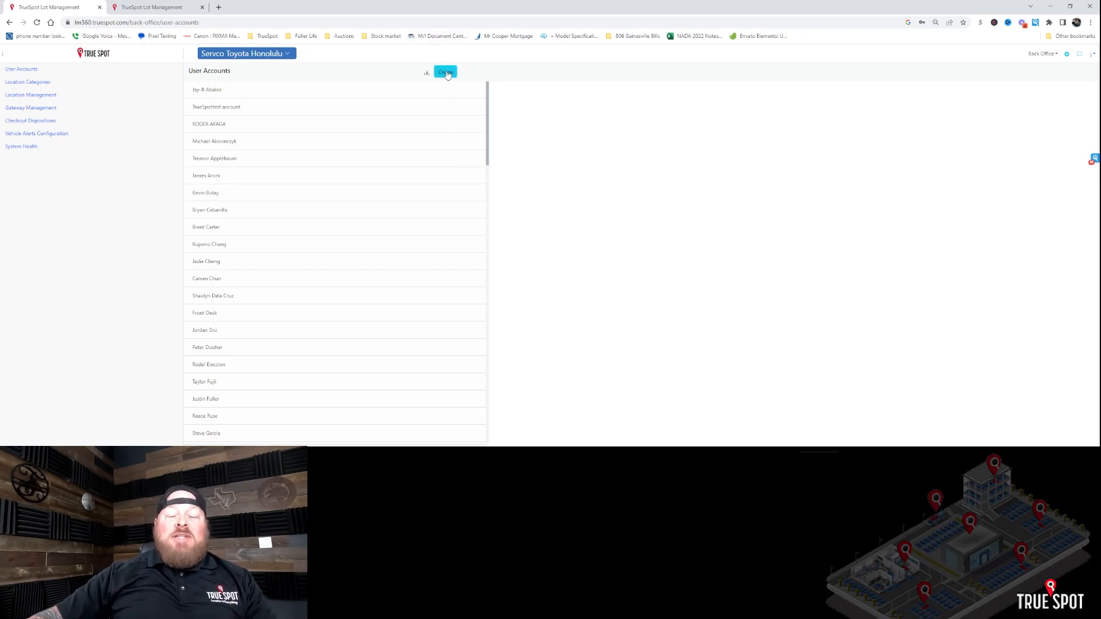
Create a new user account from the User Accounts page.
{"action": "left_click", "coordinate": [445, 72]}
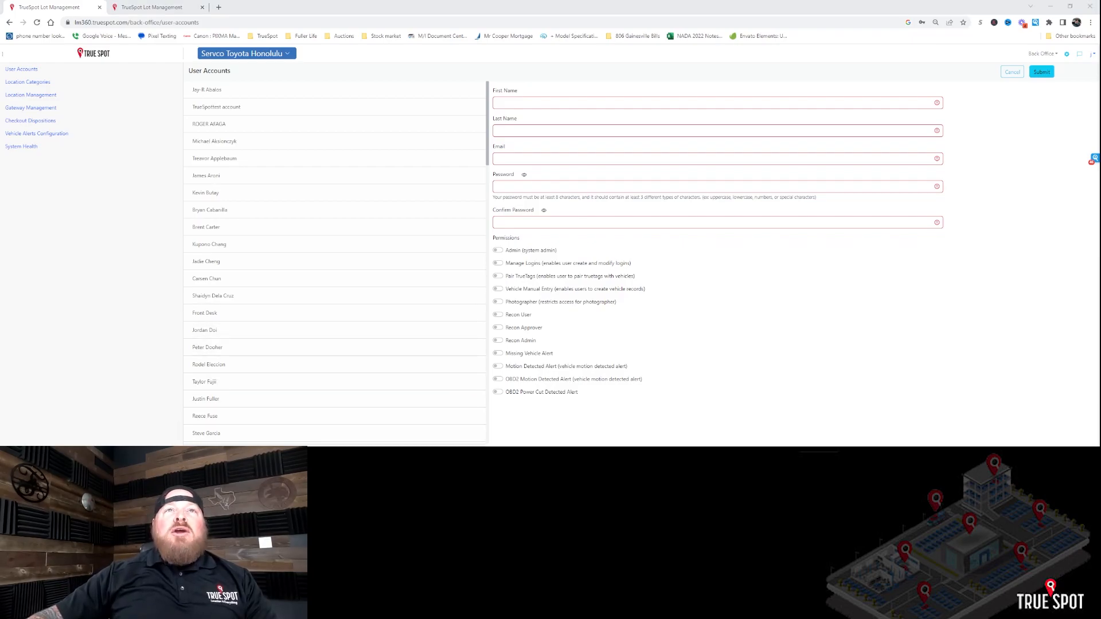
{"action": "type", "text": "Blanche"}
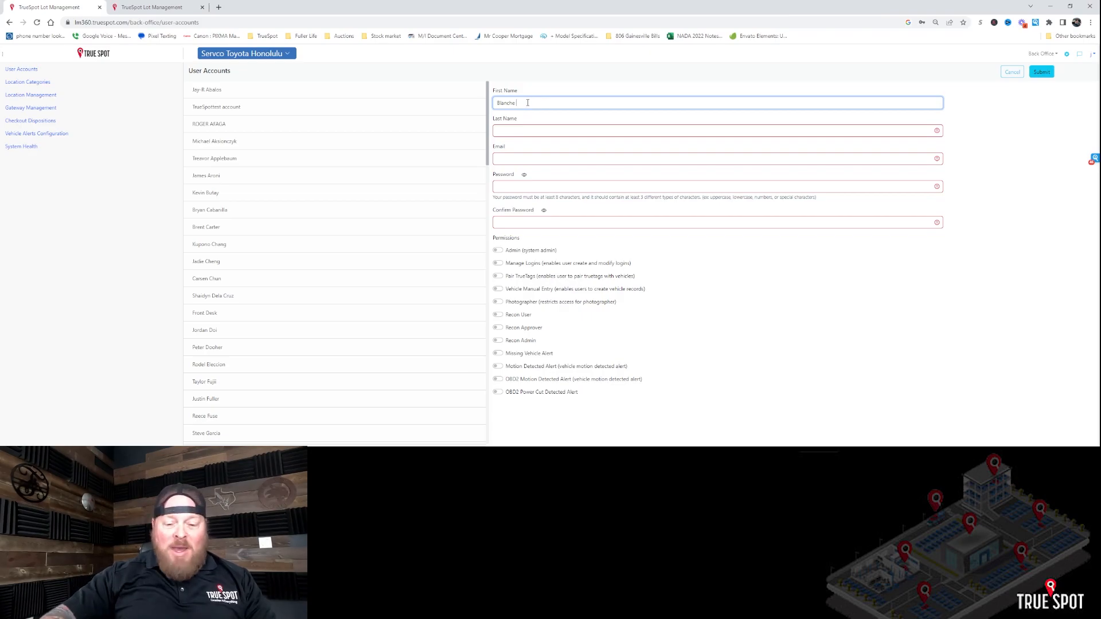
{"action": "type", "text": "Devereaux"}
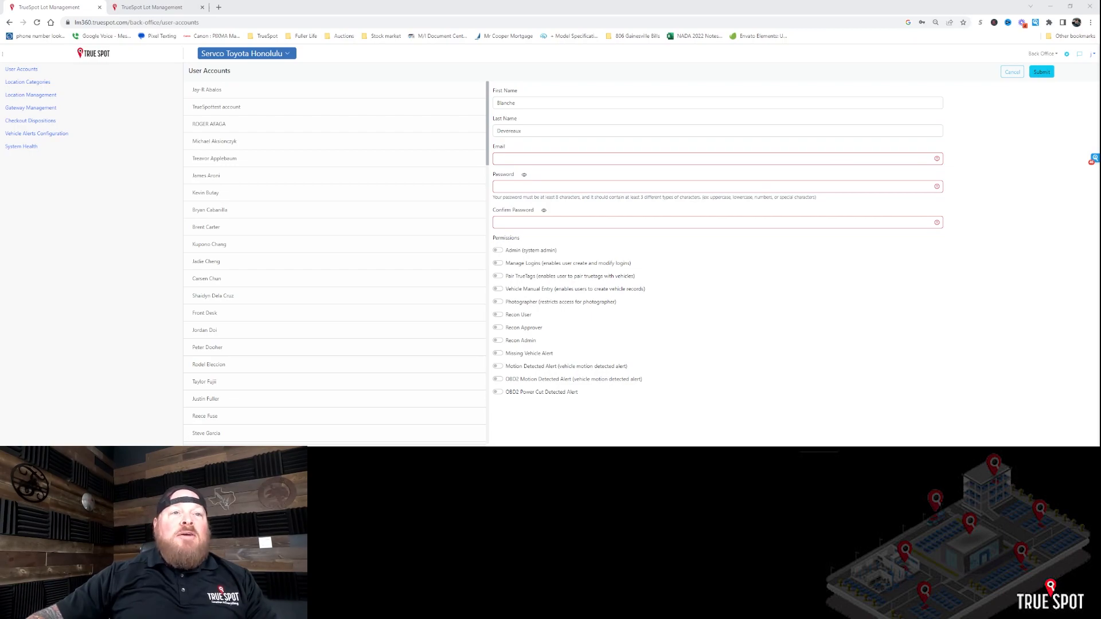
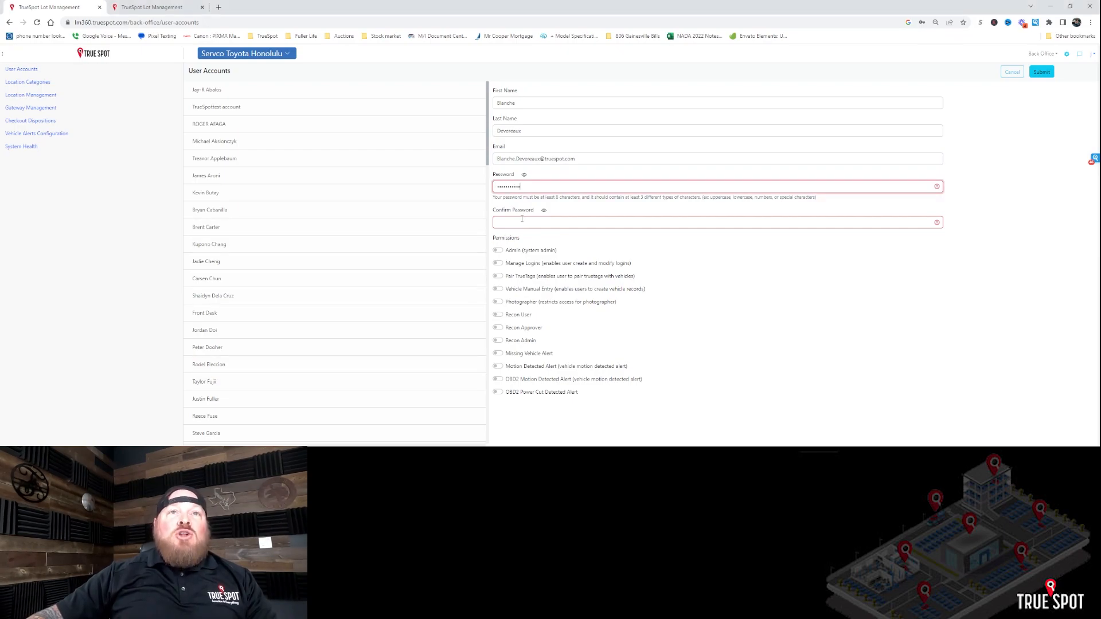
{"action": "type", "text": "••••••••••"}
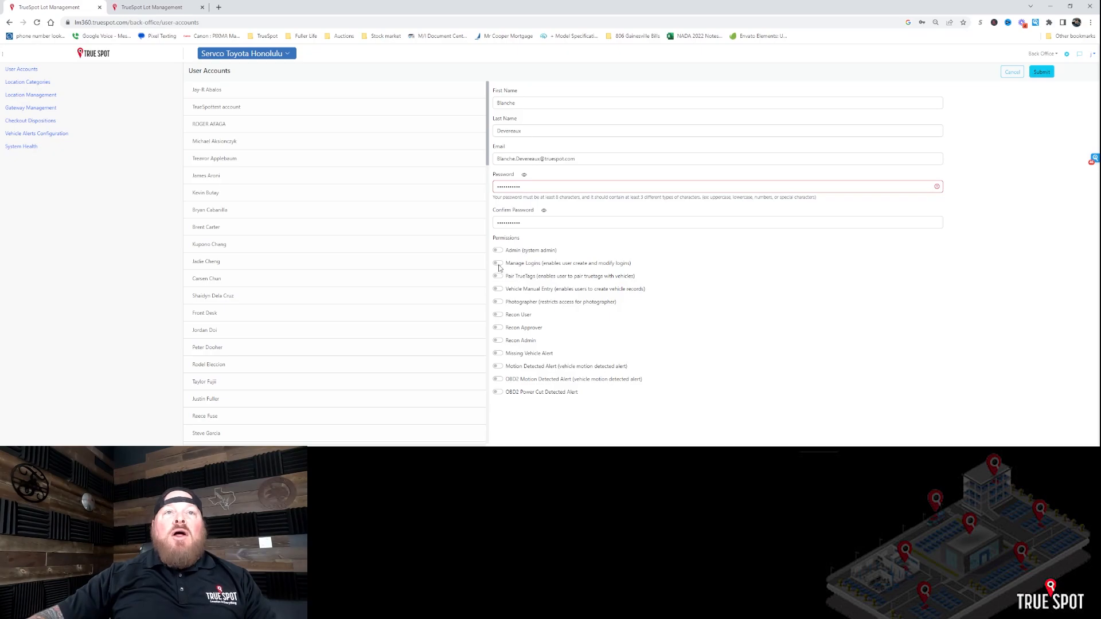
Toggle Manage Logins on and off, then enable Pair TrueTags and Vehicle Manual Entry.
{"action": "left_click", "coordinate": [498, 263]}
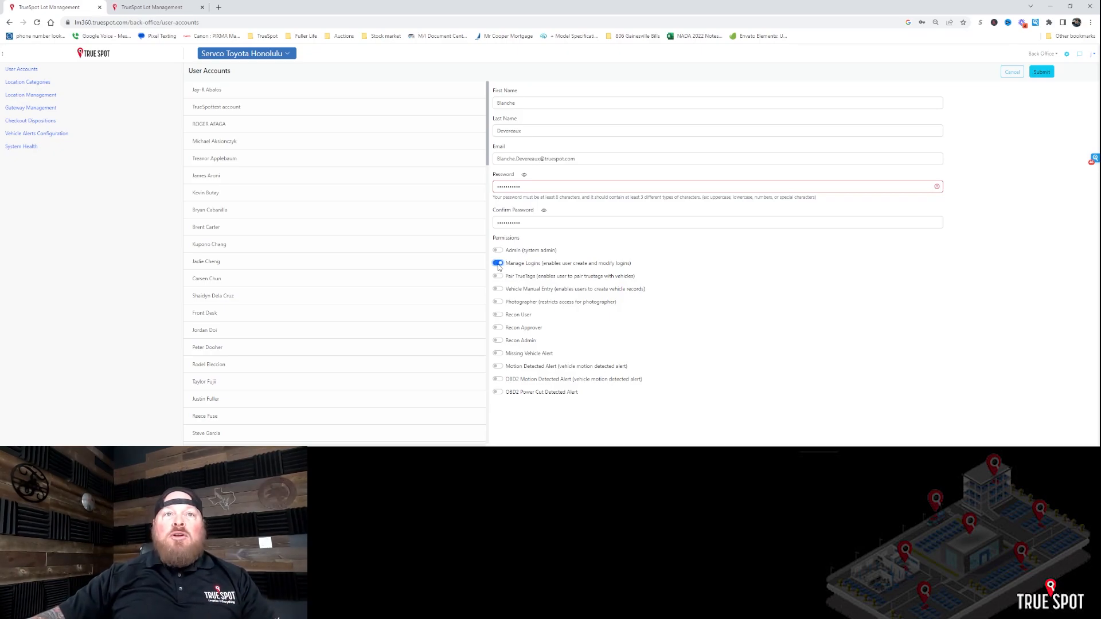
{"action": "left_click", "coordinate": [498, 263]}
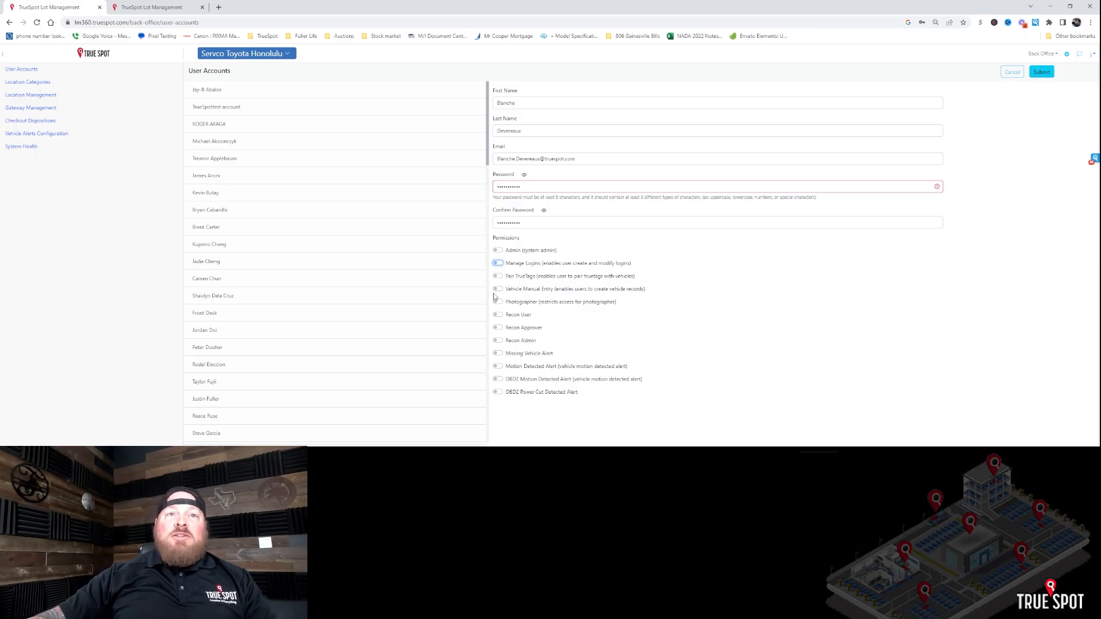
{"action": "left_click", "coordinate": [498, 275]}
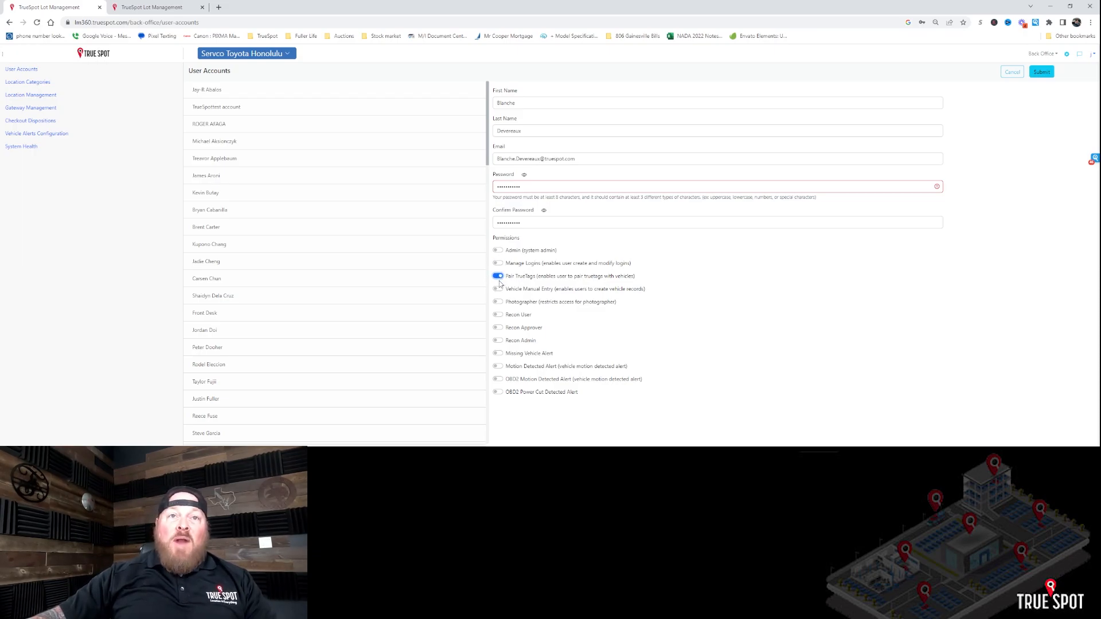
{"action": "left_click", "coordinate": [498, 289]}
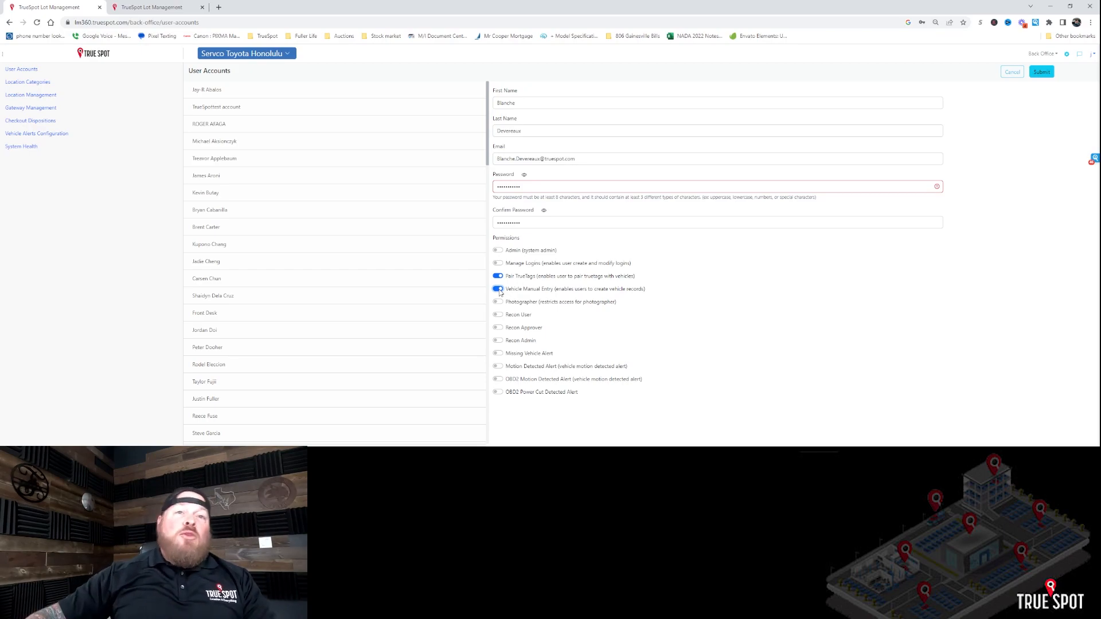
Leave only Missing Vehicle Alert enabled for the user and show the lot dashboard.
{"action": "left_click", "coordinate": [498, 289]}
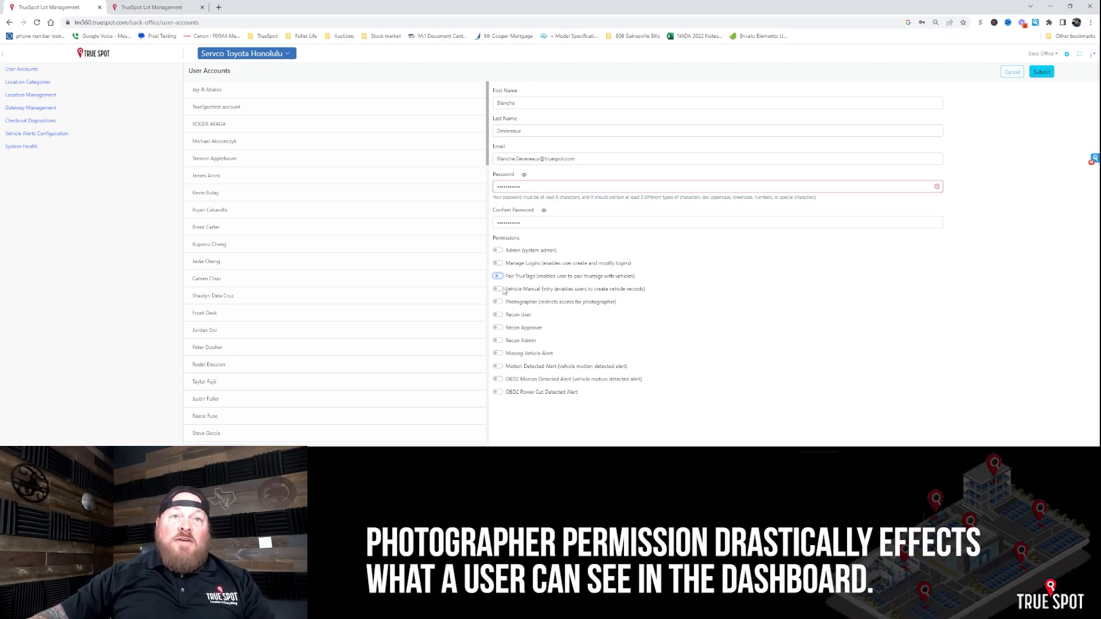
{"action": "left_click", "coordinate": [498, 302]}
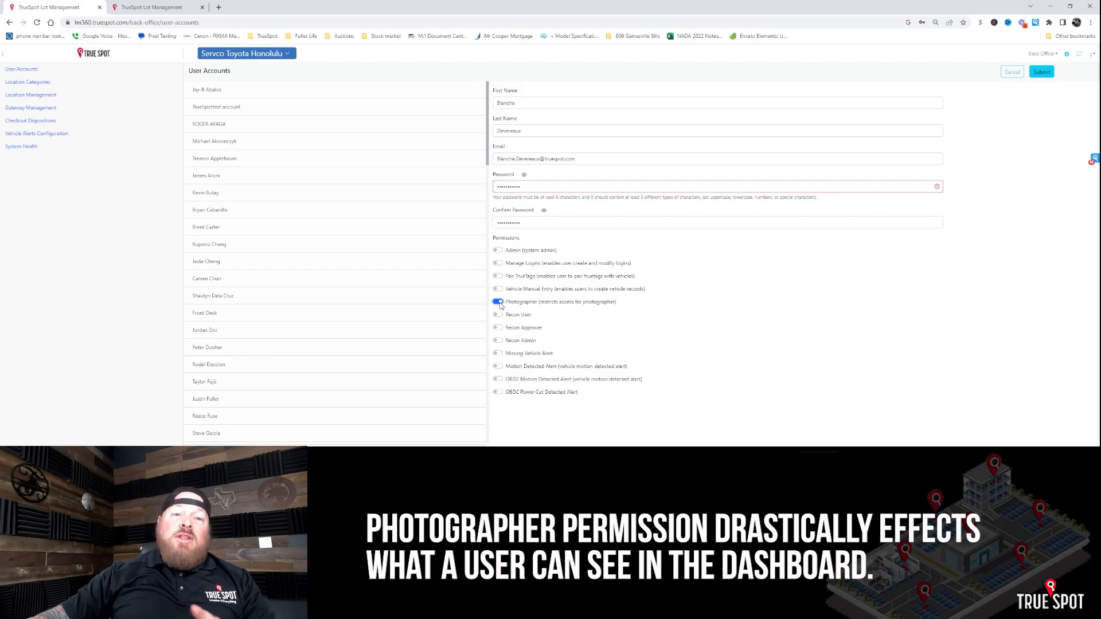
{"action": "left_click", "coordinate": [151, 7]}
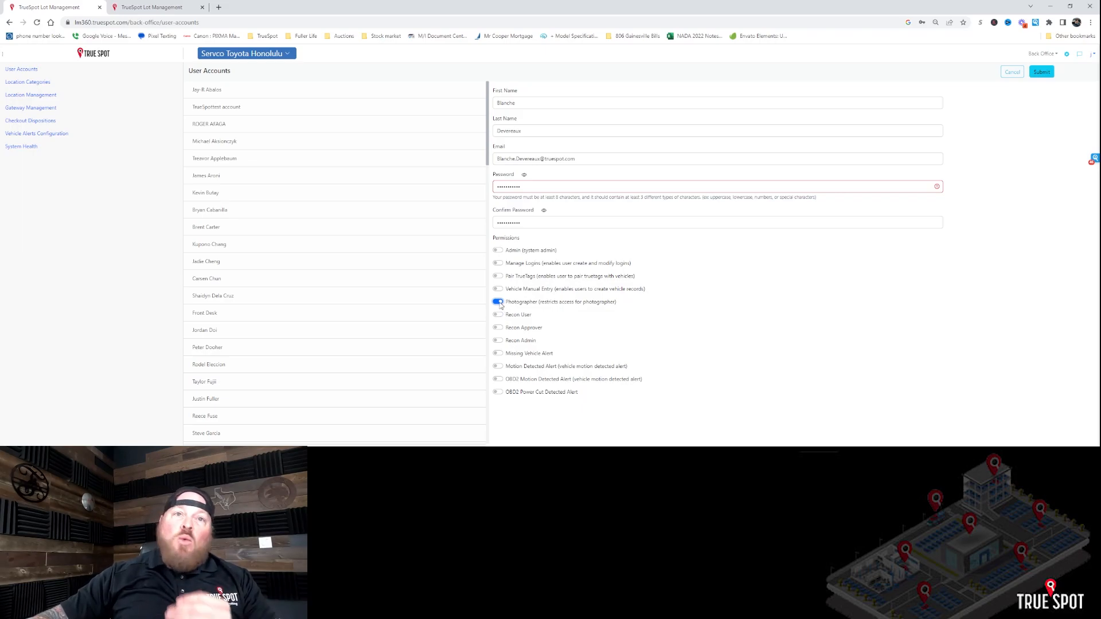
{"action": "left_click", "coordinate": [498, 303]}
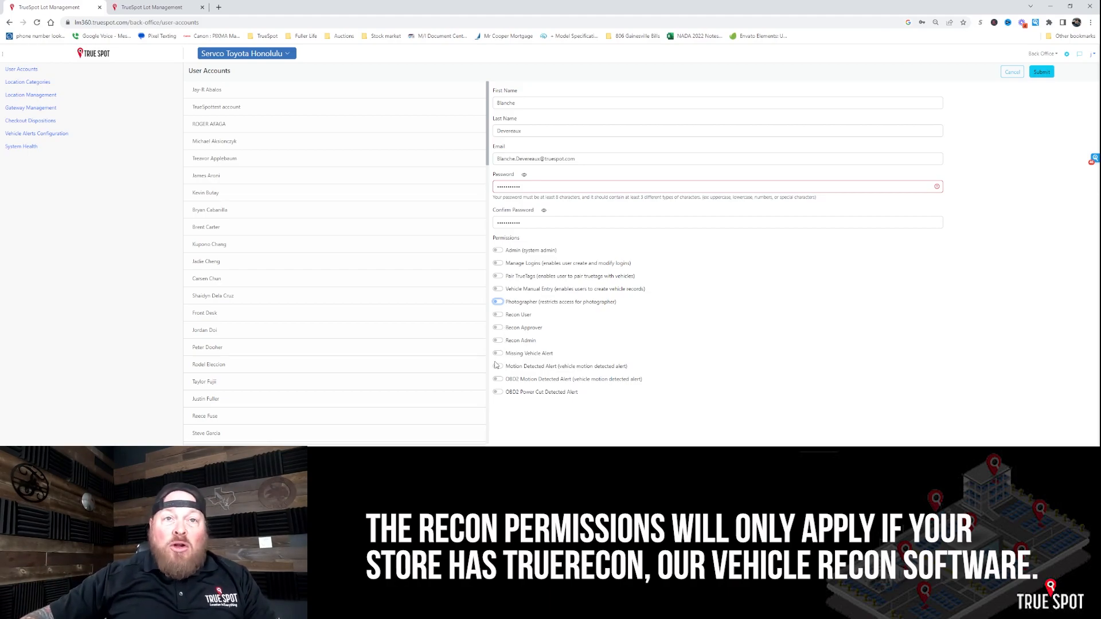
{"action": "left_click", "coordinate": [497, 354]}
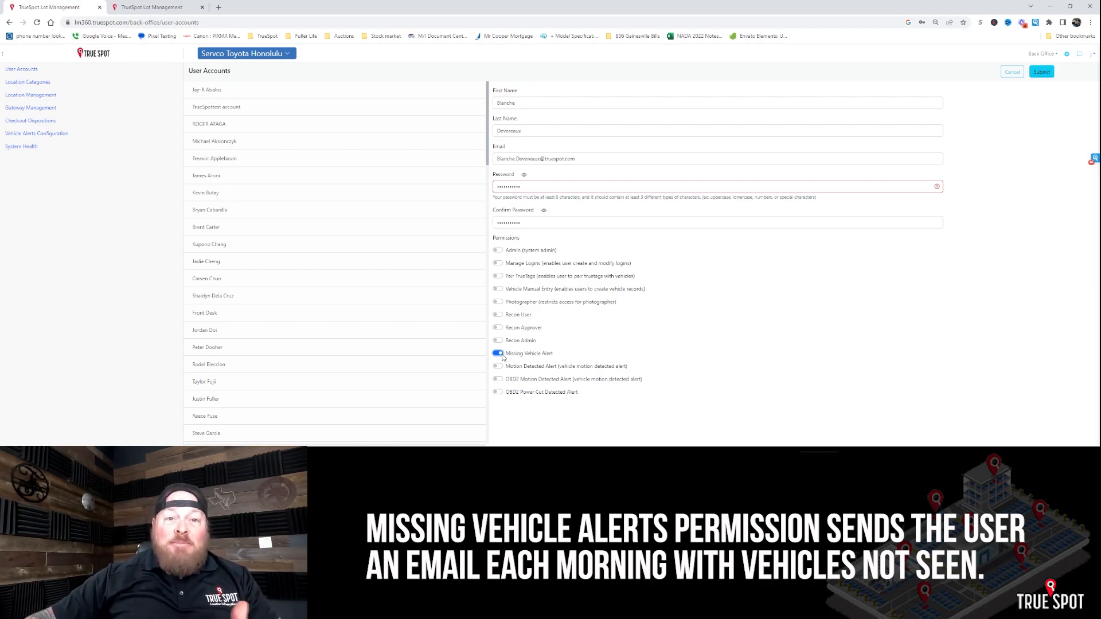
{"action": "left_click", "coordinate": [151, 7]}
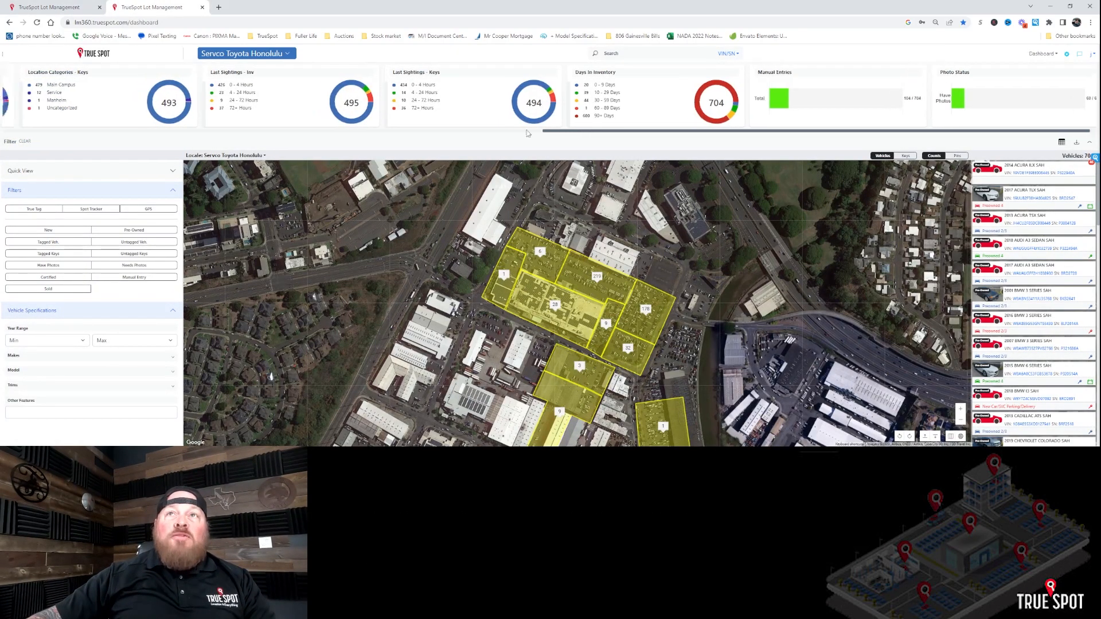
Scroll the dashboard and return to the back-office Create User form.
{"action": "scroll", "scroll_direction": "left", "scroll_amount": 3}
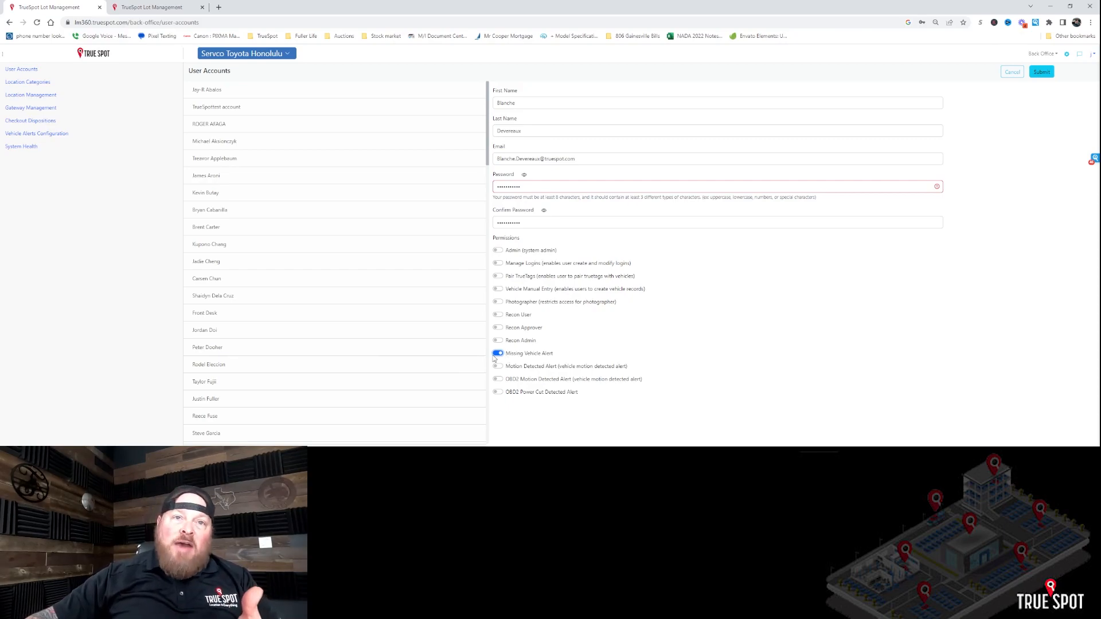
Switch off Missing Vehicle Alert and cancel the new user form.
{"action": "left_click", "coordinate": [498, 353]}
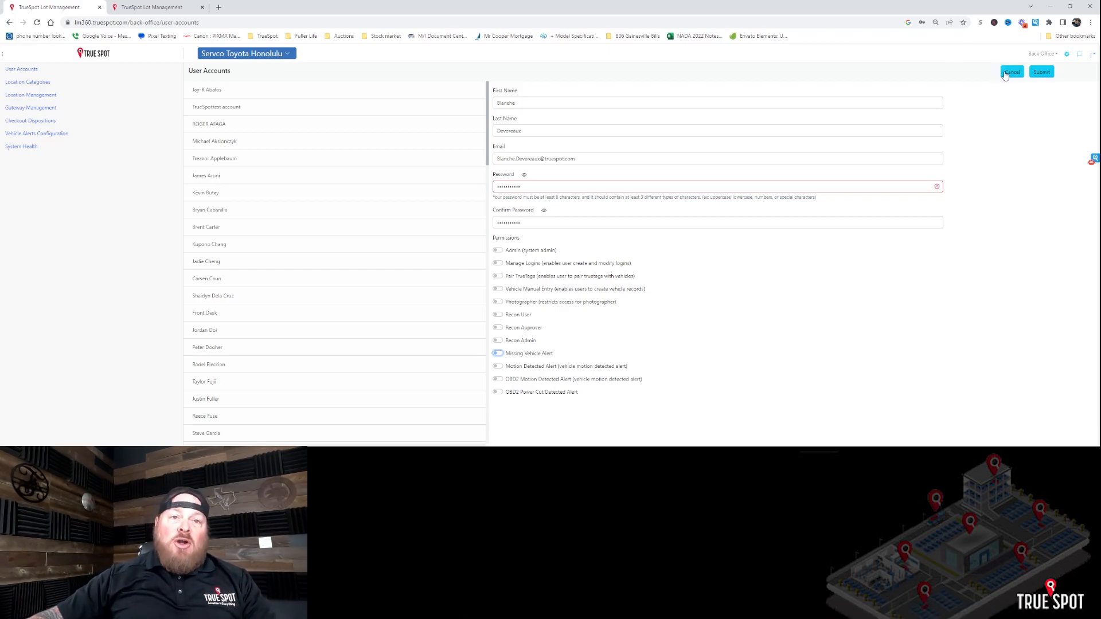
{"action": "left_click", "coordinate": [1011, 71]}
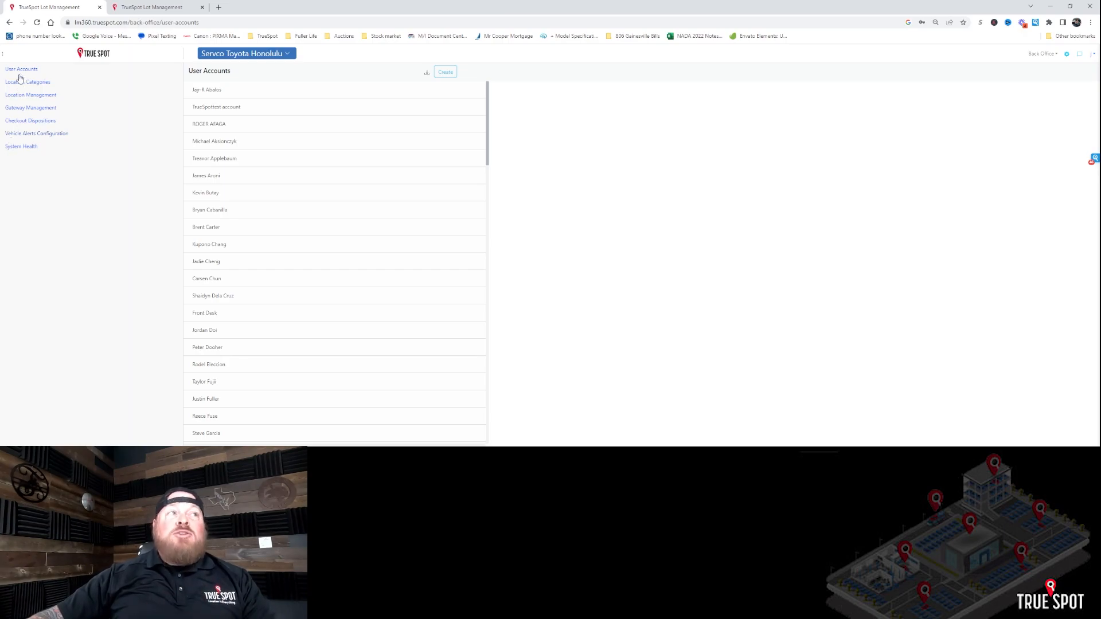
Open System Health, then the Location Categories page listing General Location to VENDOR.
{"action": "left_click", "coordinate": [21, 146]}
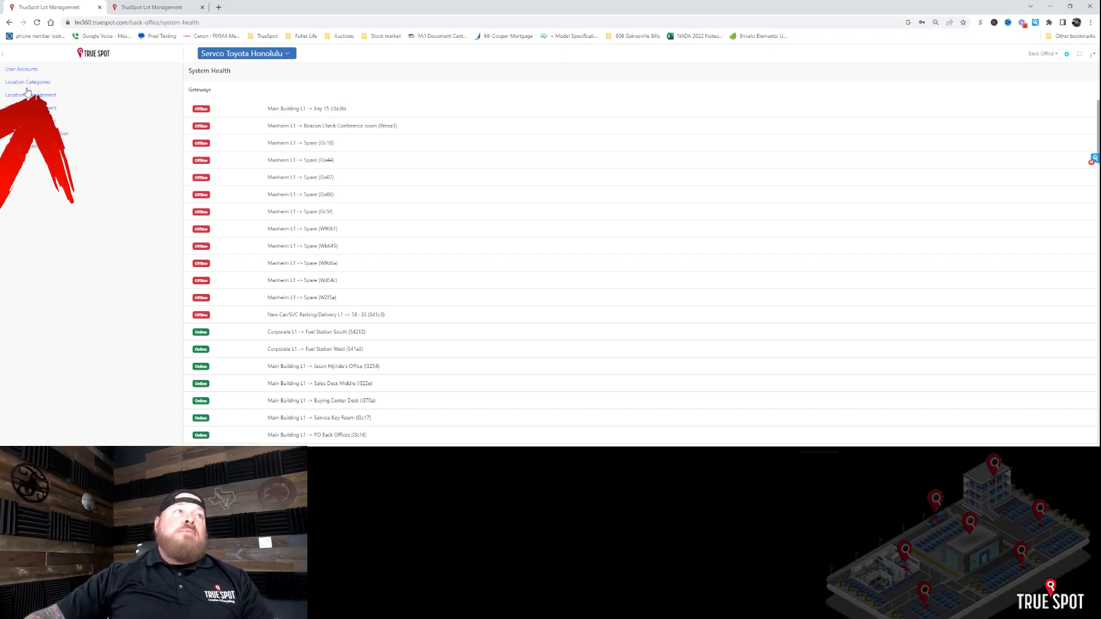
{"action": "left_click", "coordinate": [28, 81]}
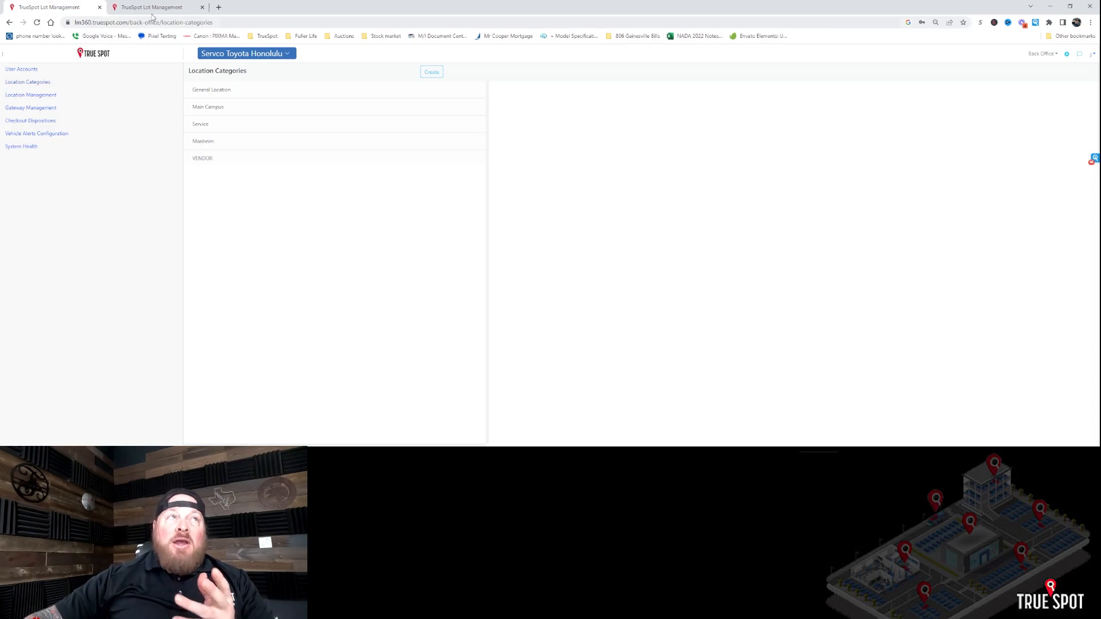
{"action": "left_click", "coordinate": [155, 7]}
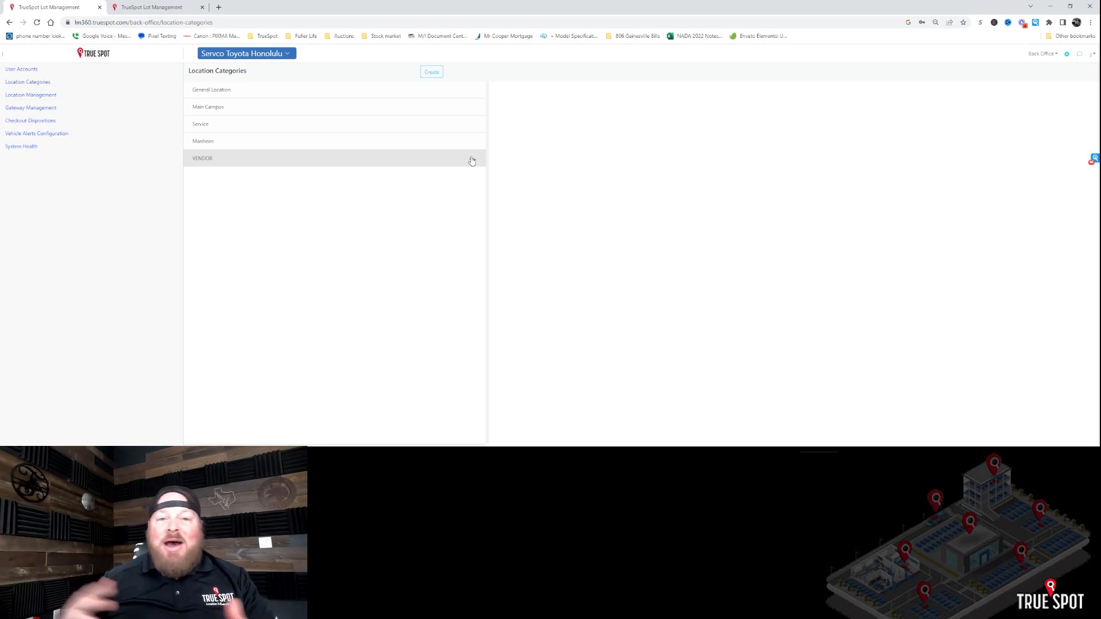
{"action": "mouse_move", "coordinate": [384, 154]}
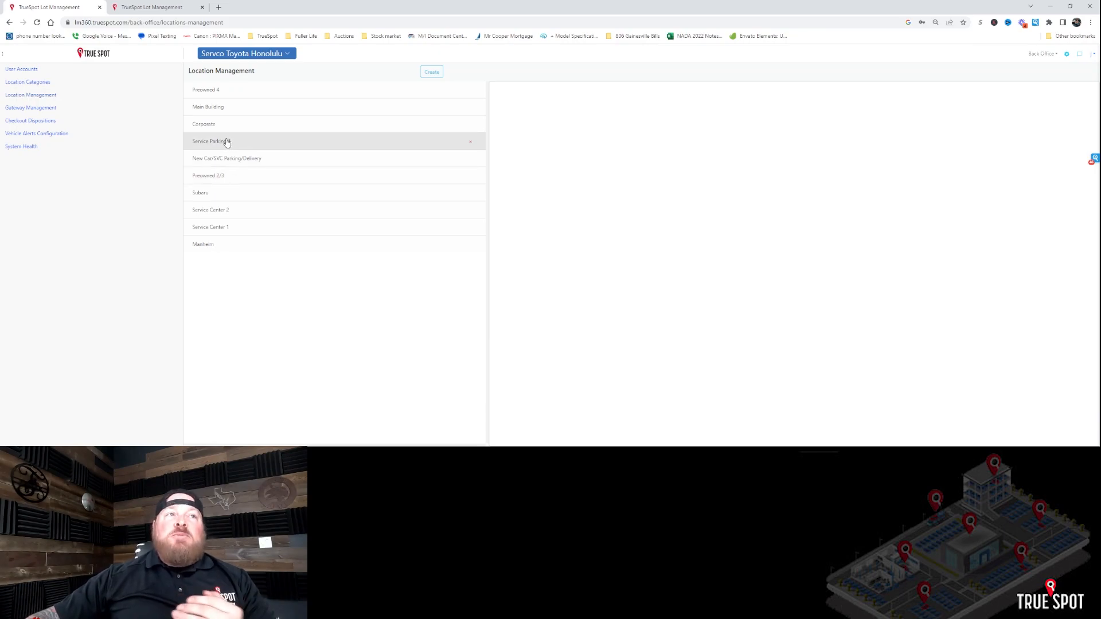
Select Service Center 2 in the Location Management list of ten locations.
{"action": "left_click", "coordinate": [211, 209]}
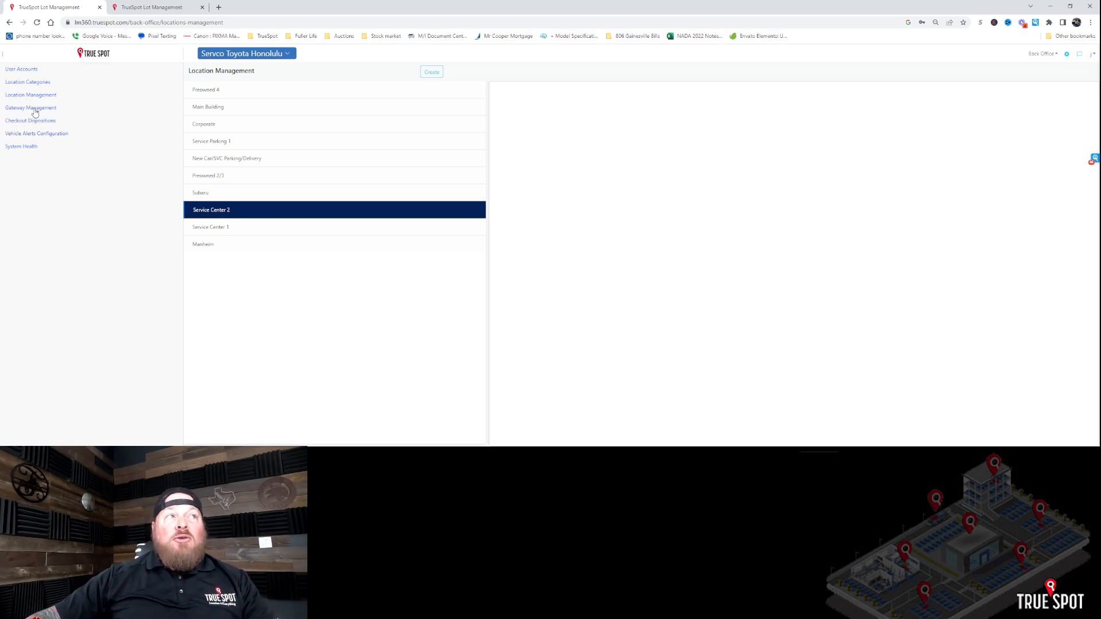
Show Service Center 2's three gateways and zoom out the satellite lot map.
{"action": "left_click", "coordinate": [30, 107]}
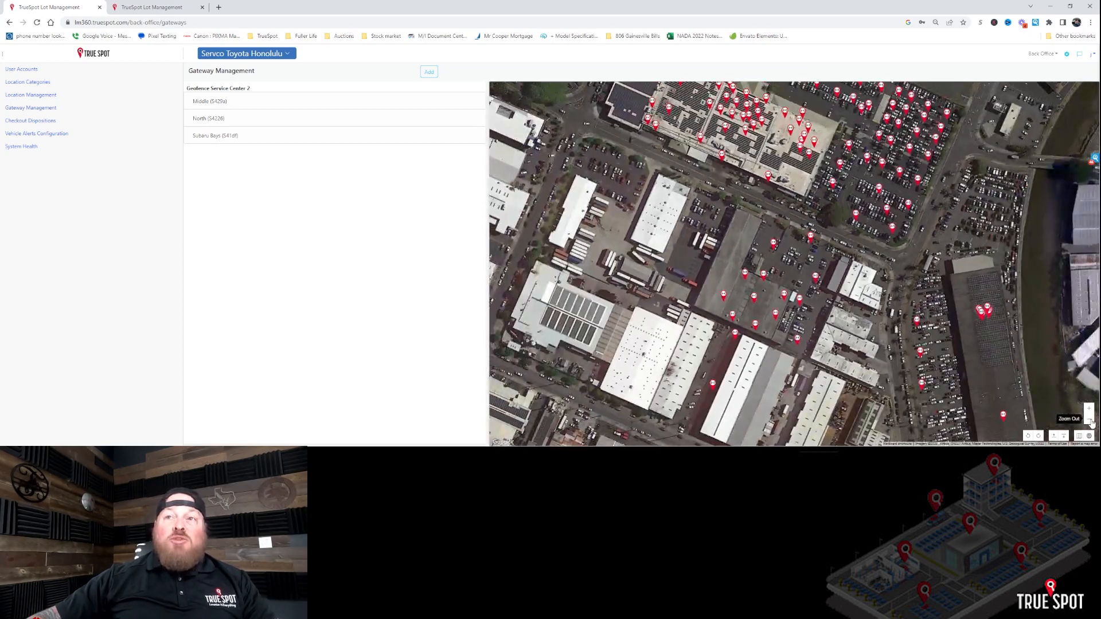
{"action": "left_click", "coordinate": [1087, 428]}
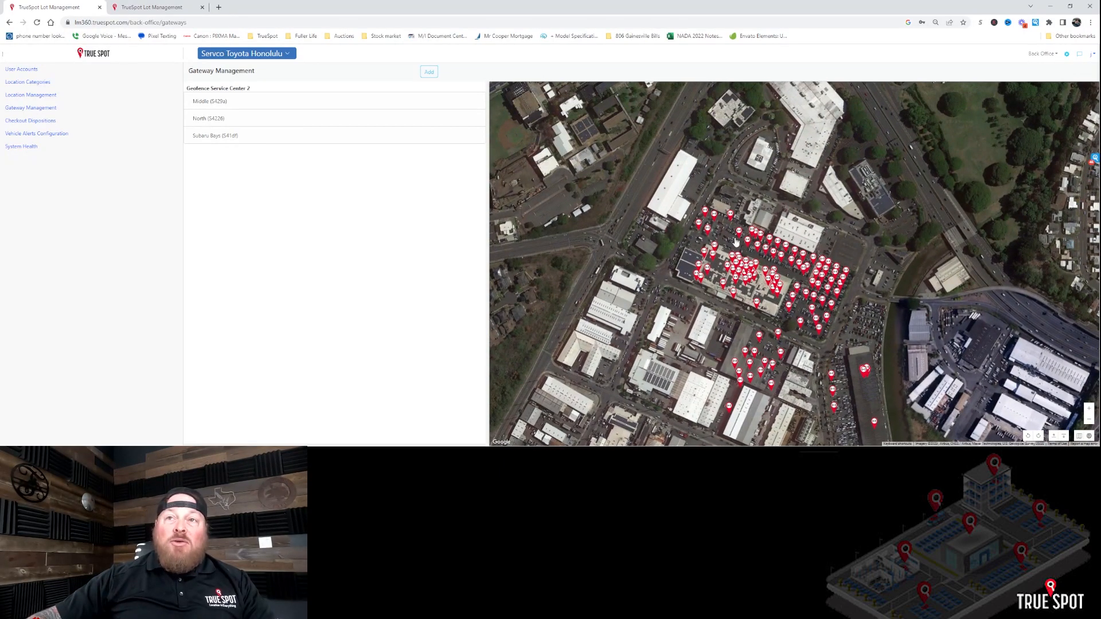
{"action": "mouse_move", "coordinate": [739, 331]}
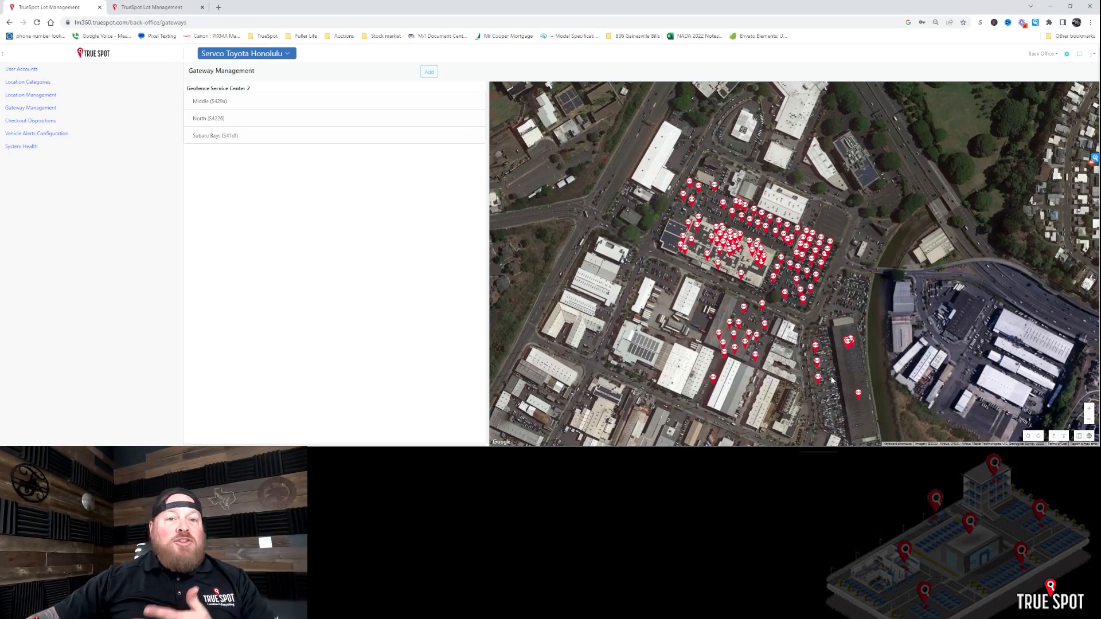
{"action": "mouse_move", "coordinate": [819, 381]}
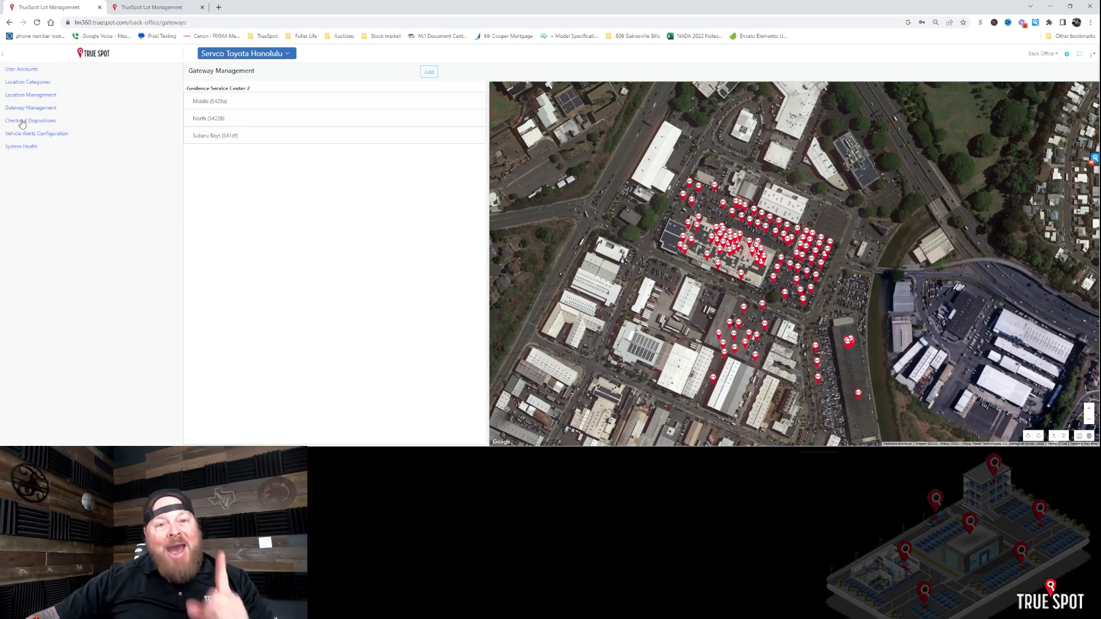
Open the first vehicle, the 2016 Acura ILX, and view its activity message board.
{"action": "left_click", "coordinate": [30, 120]}
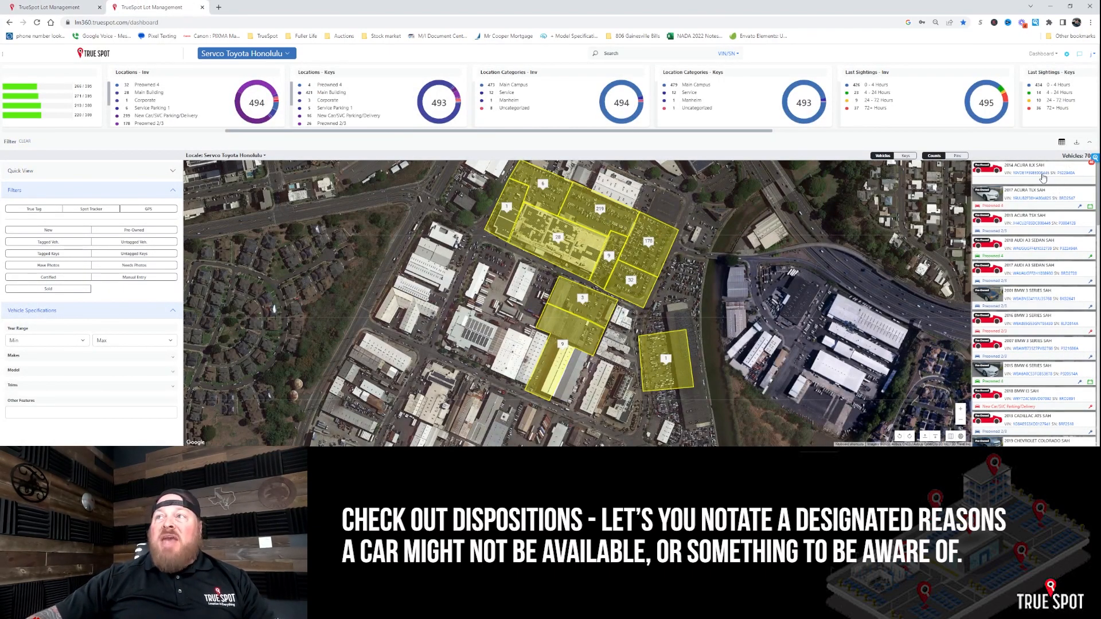
{"action": "left_click", "coordinate": [1025, 168]}
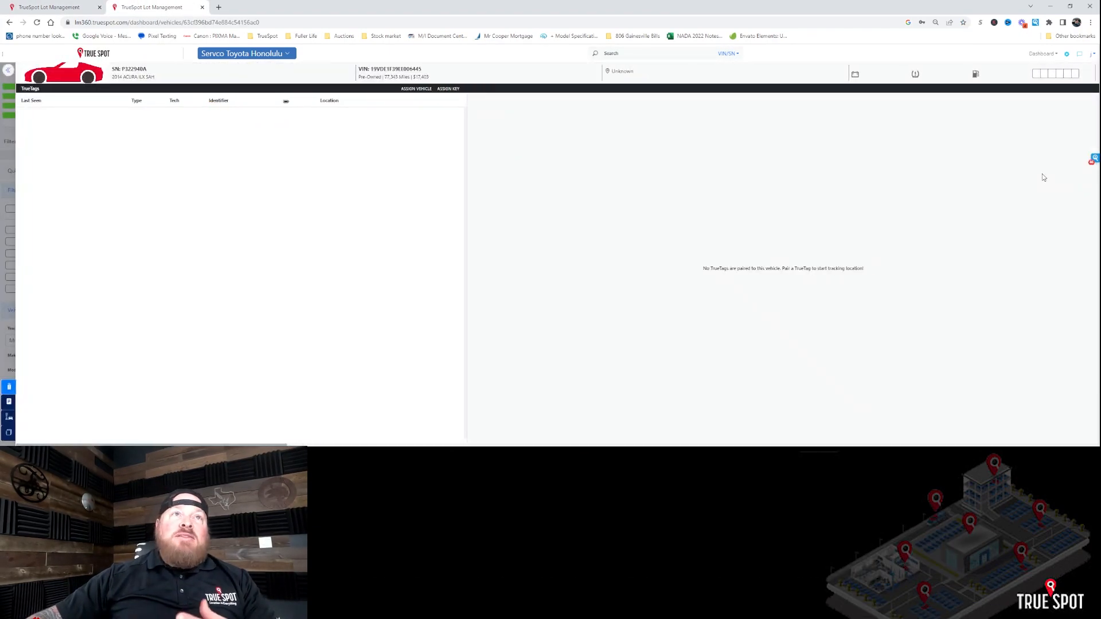
{"action": "mouse_move", "coordinate": [9, 418]}
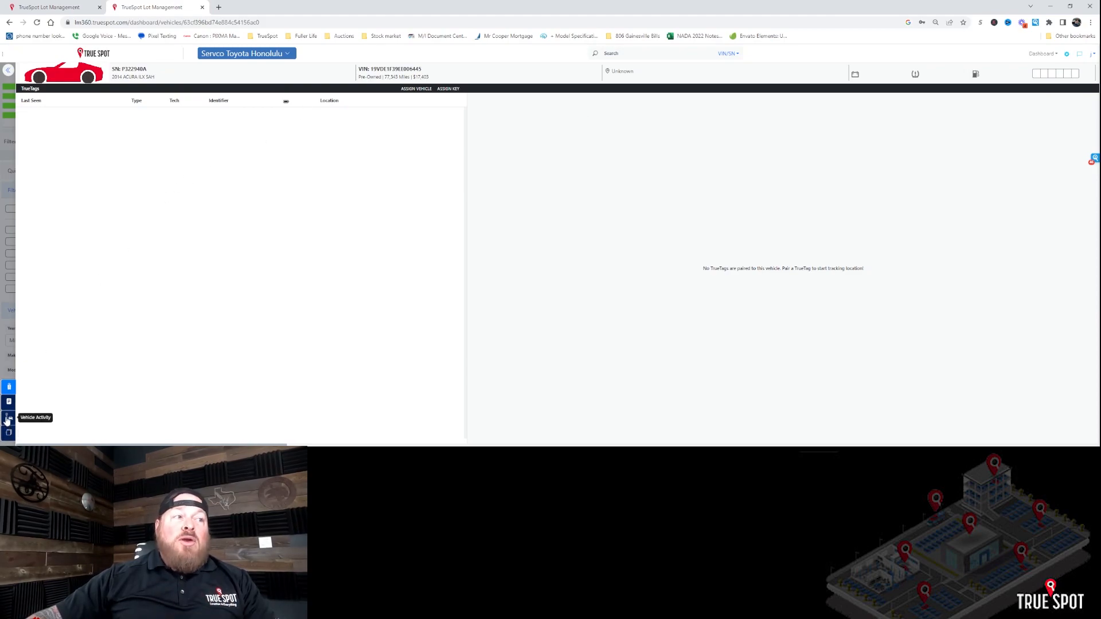
{"action": "left_click", "coordinate": [9, 417]}
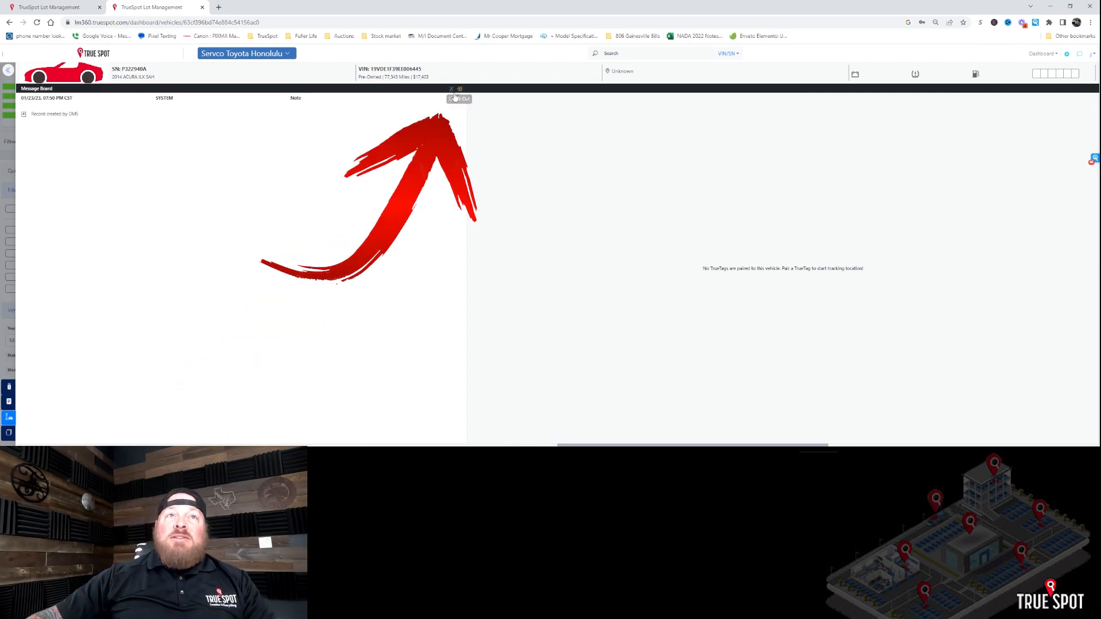
{"action": "left_click", "coordinate": [451, 89]}
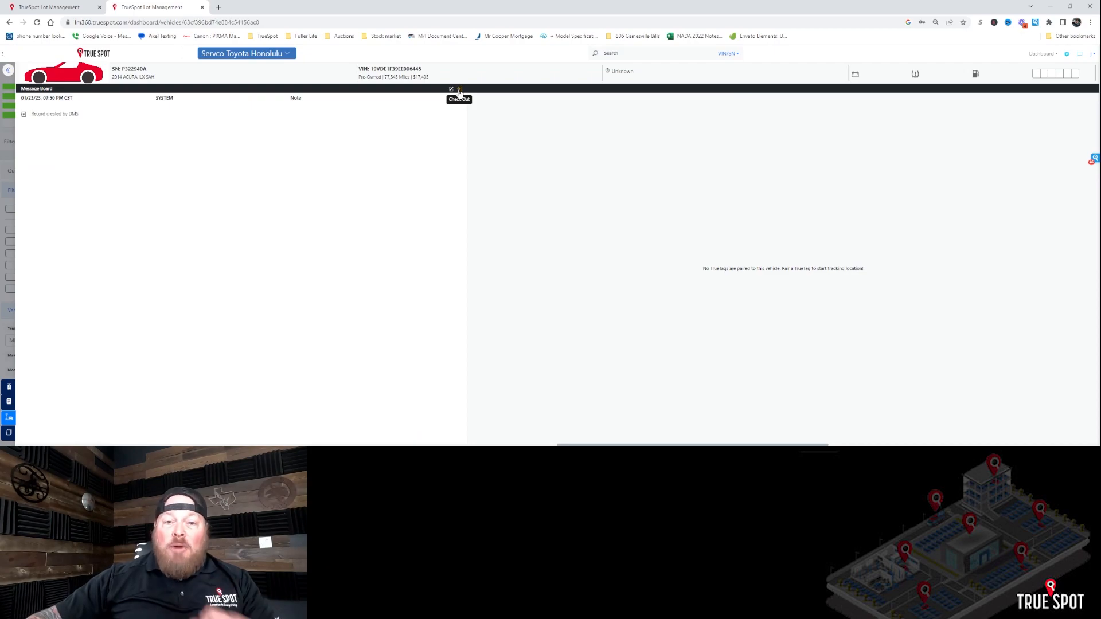
Start a vehicle checkout, view the disposition options, then return to the Checkout Dispositions page.
{"action": "left_click", "coordinate": [459, 98]}
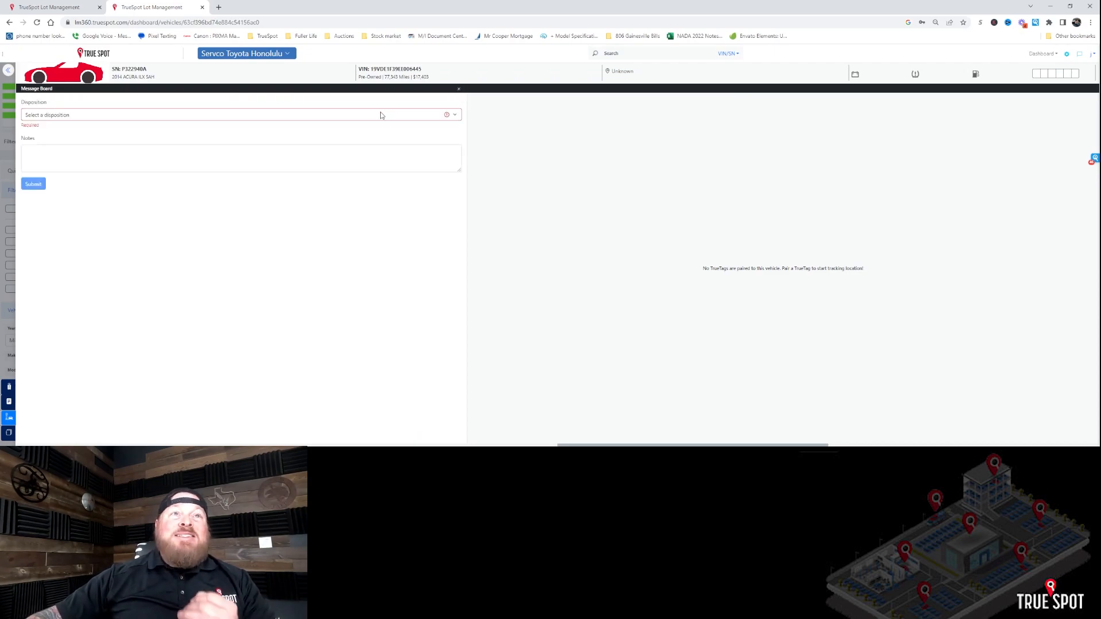
{"action": "left_click", "coordinate": [238, 114]}
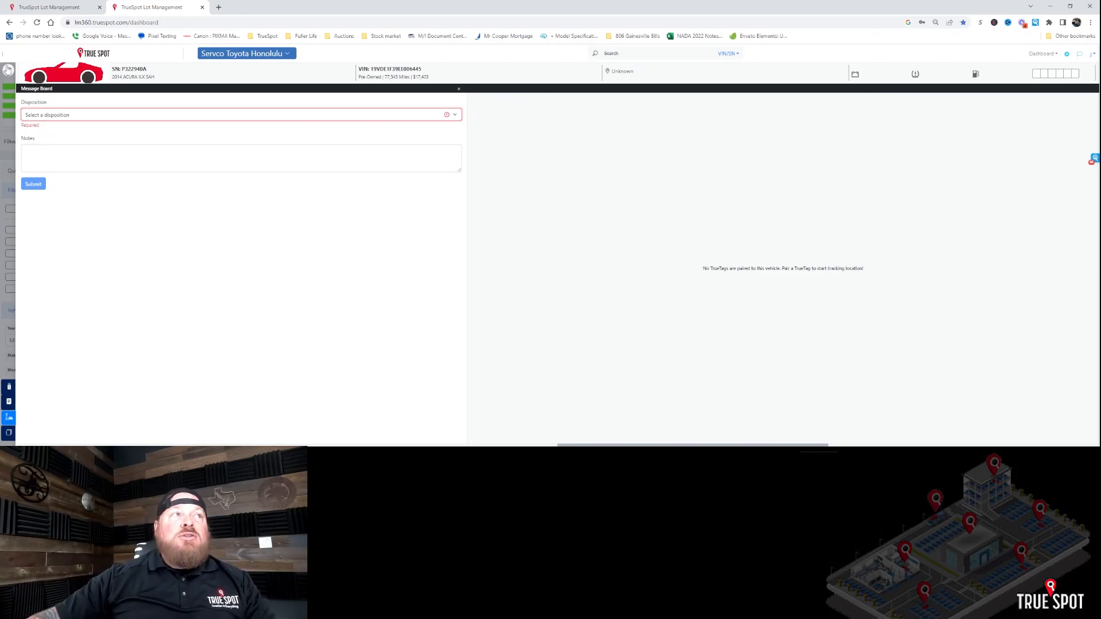
{"action": "left_click", "coordinate": [458, 89]}
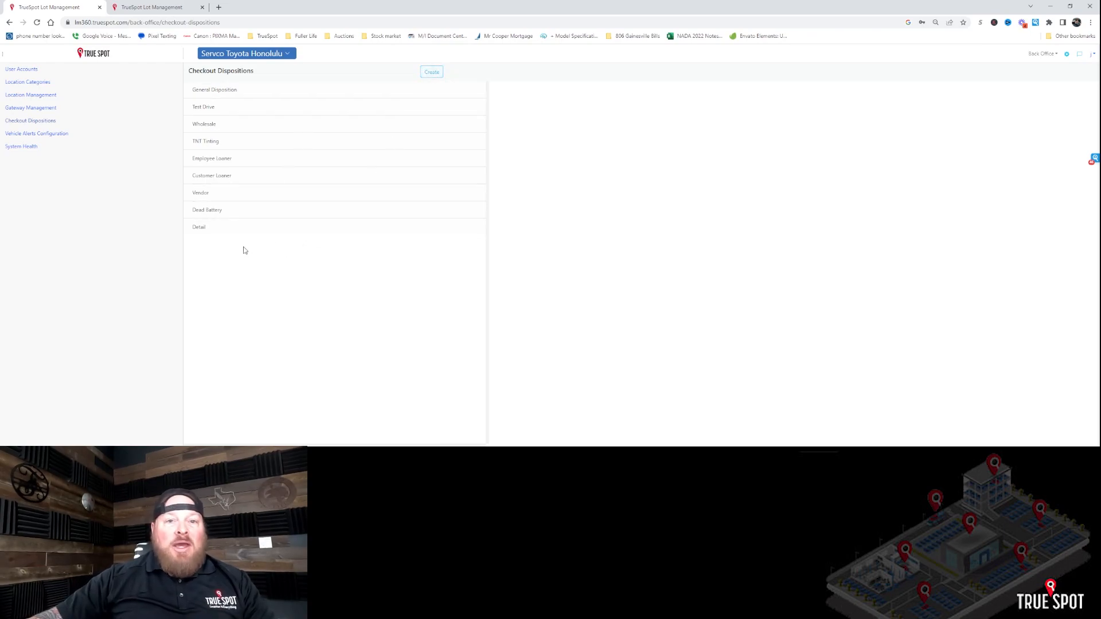
{"action": "mouse_move", "coordinate": [325, 254]}
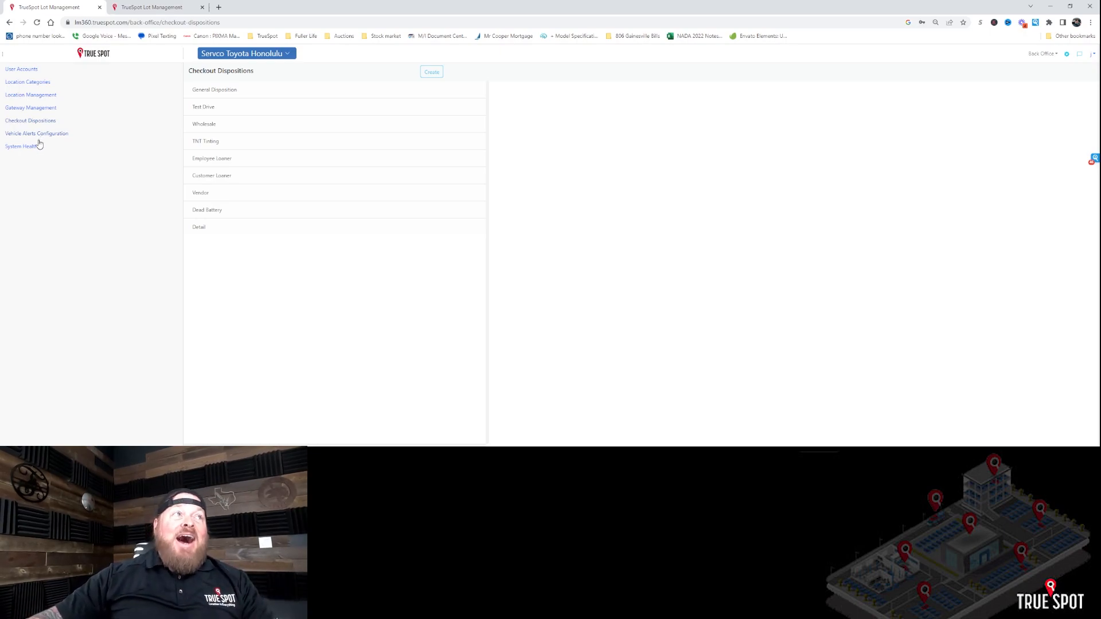
{"action": "mouse_move", "coordinate": [32, 147]}
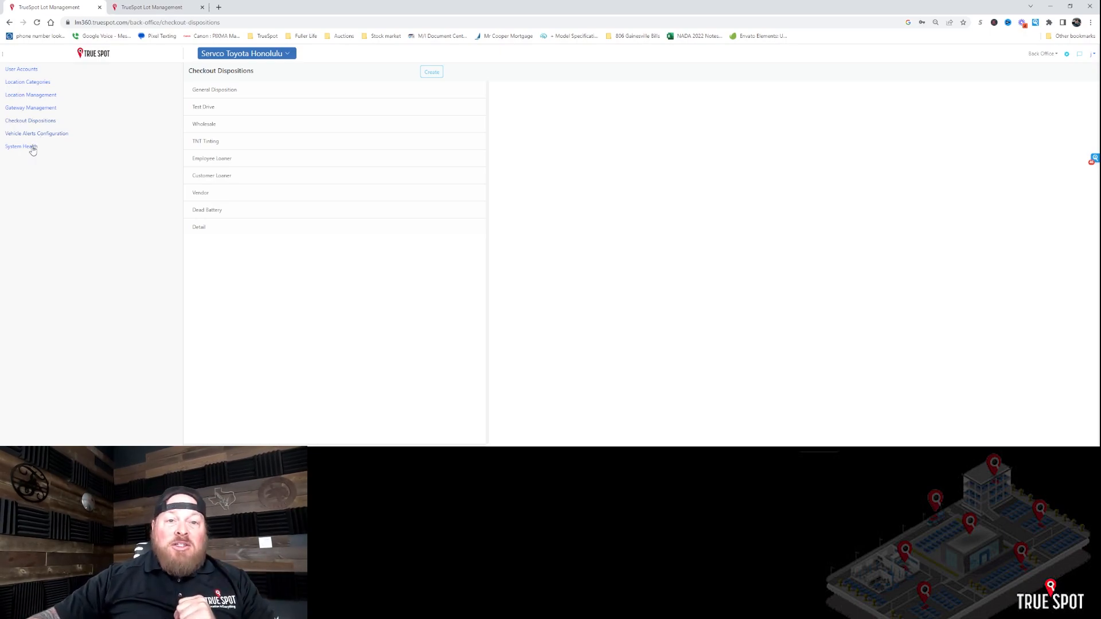
Open System Health and scroll through the gateways' online and offline statuses.
{"action": "left_click", "coordinate": [21, 147]}
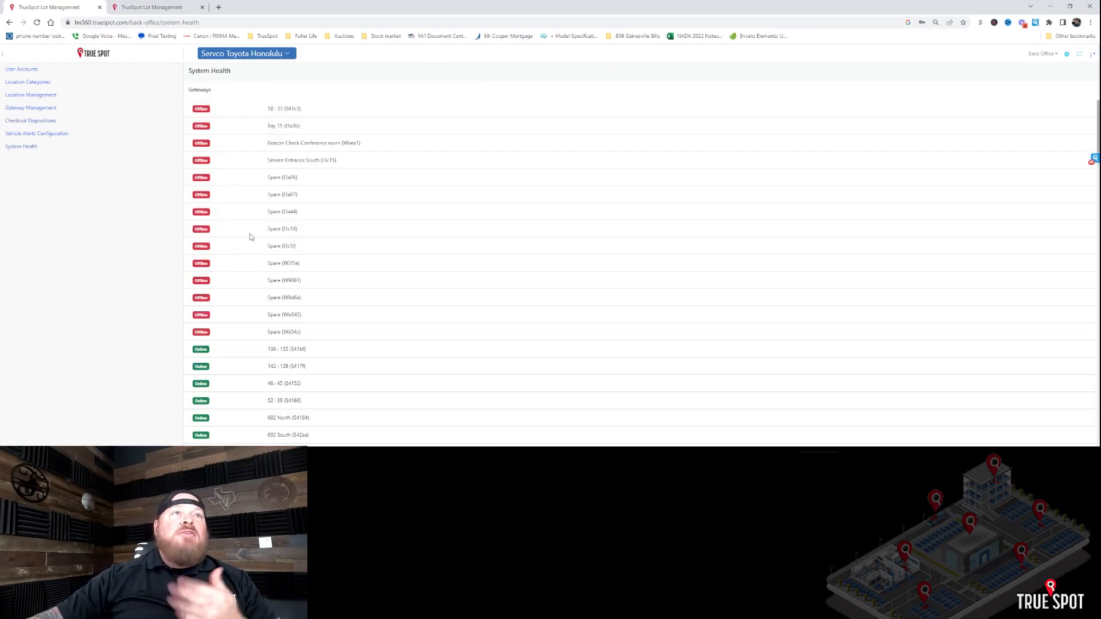
{"action": "scroll", "scroll_direction": "down", "scroll_amount": 3}
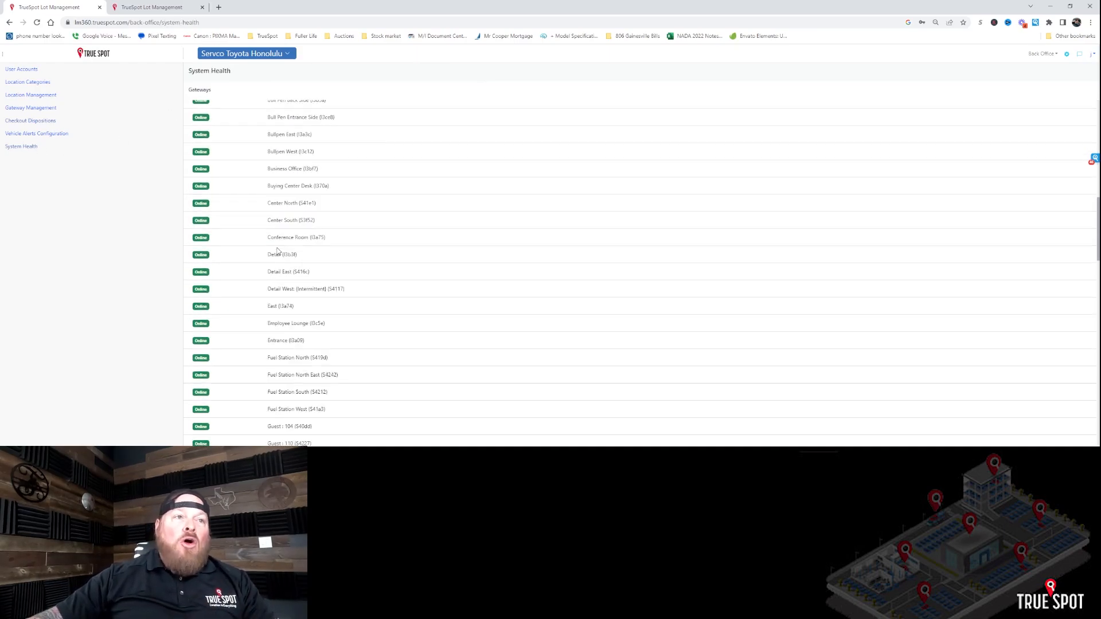